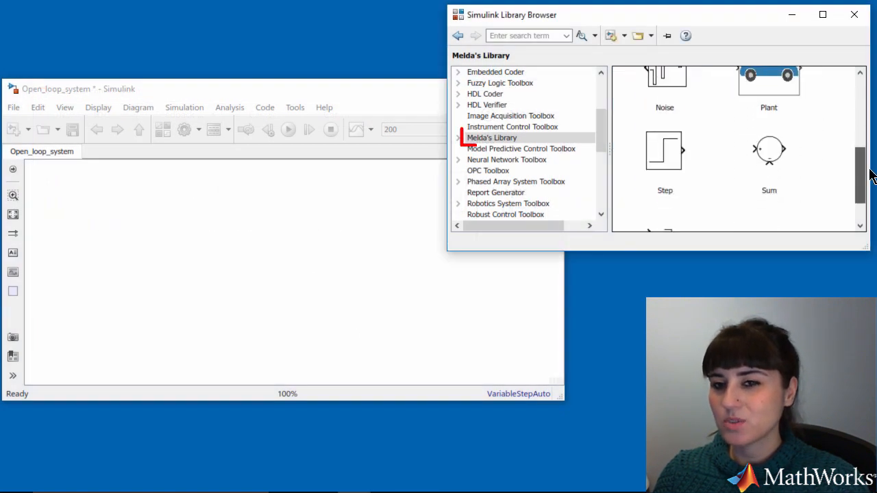
Place the Pedal position step, Actuator and Plant car blocks in a chain from the Library Browser.
drag(664, 151, 85, 271)
text(Pedal position)
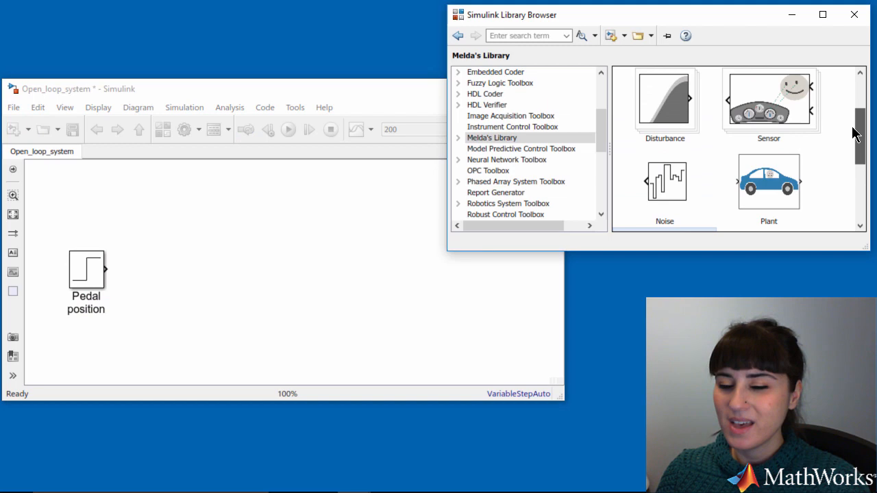
drag(665, 103, 178, 271)
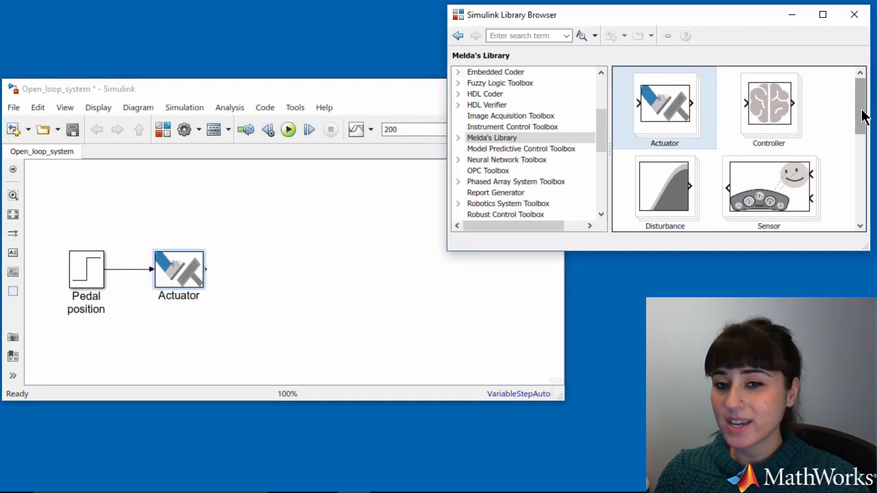
drag(768, 149, 318, 268)
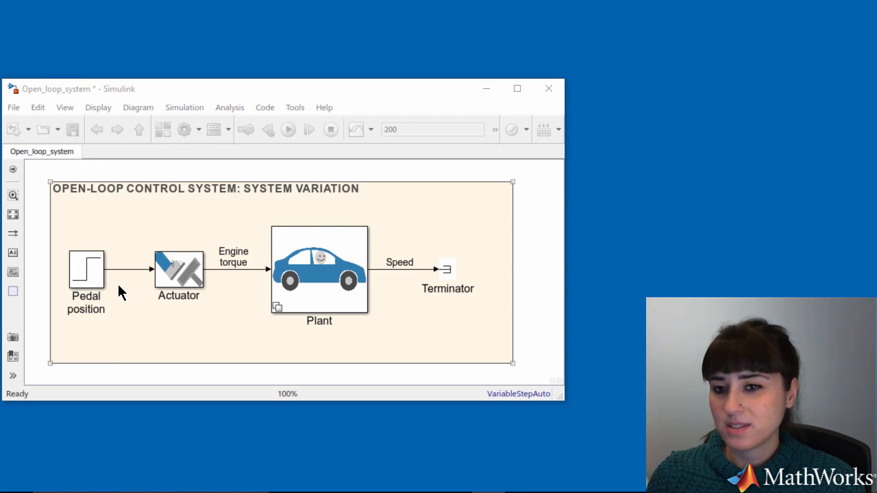
Set the Pedal position step's final value to pi/6.
double_click(85, 269)
text(pi)
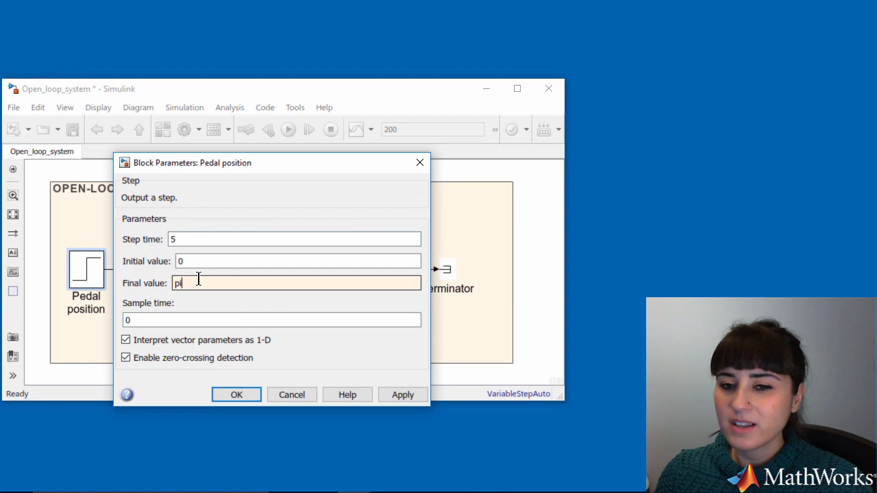
text(/6)
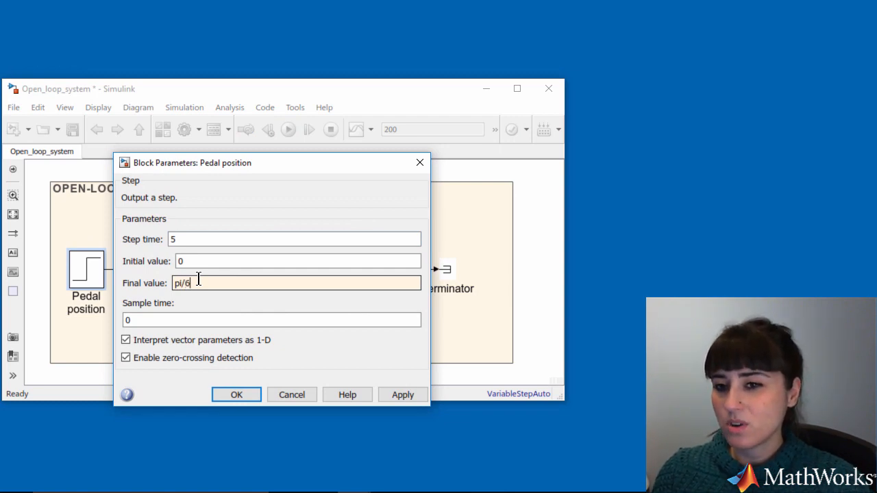
click(236, 394)
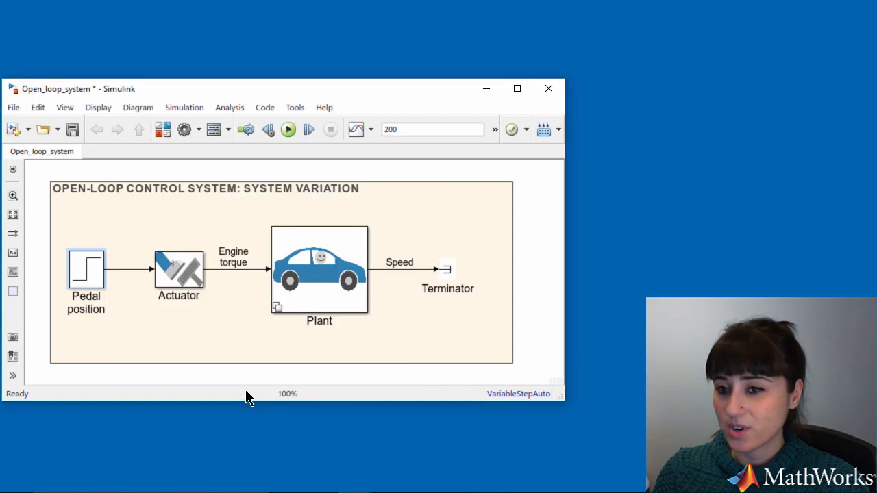
Run the simulation and show Pedal position and Speed in a 2x1 stacked subplot layout.
click(356, 129)
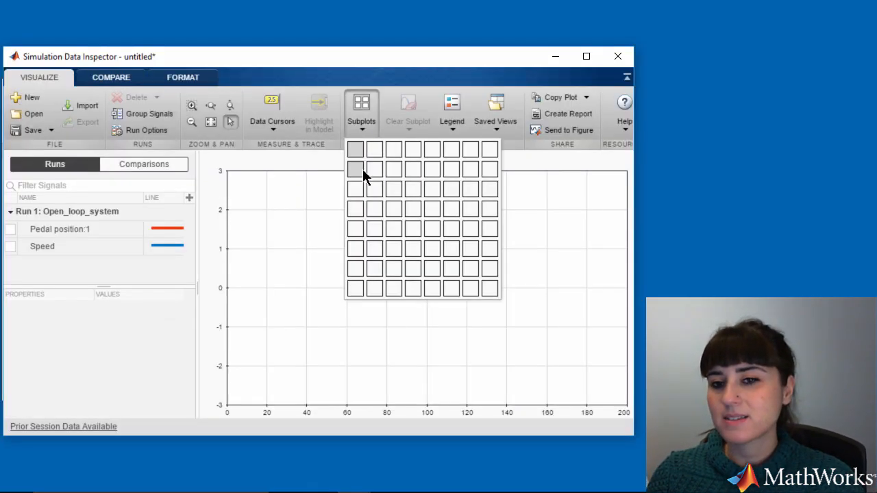
click(355, 170)
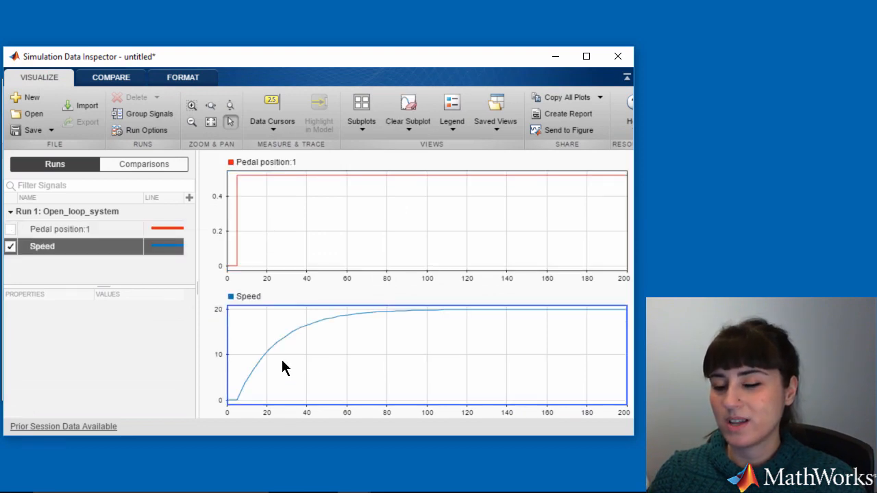
click(421, 354)
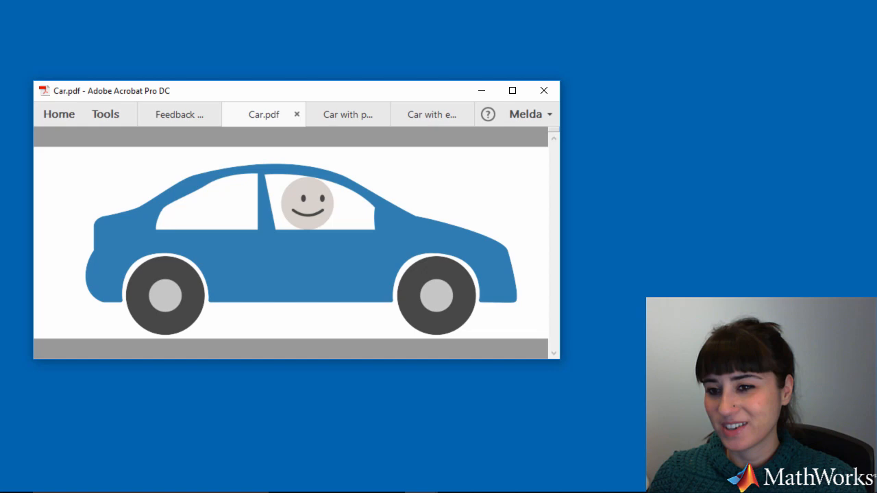
mouse_move(363, 130)
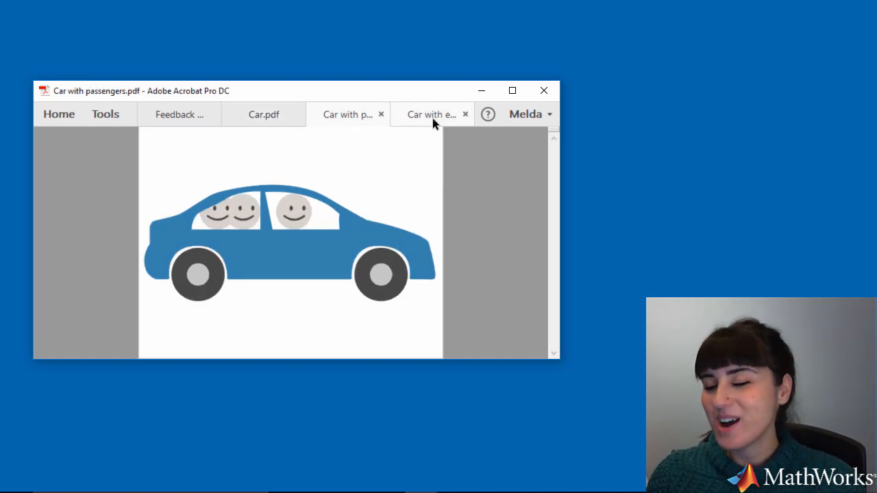
Show the next car variation picture among the Acrobat PDF tabs.
click(432, 116)
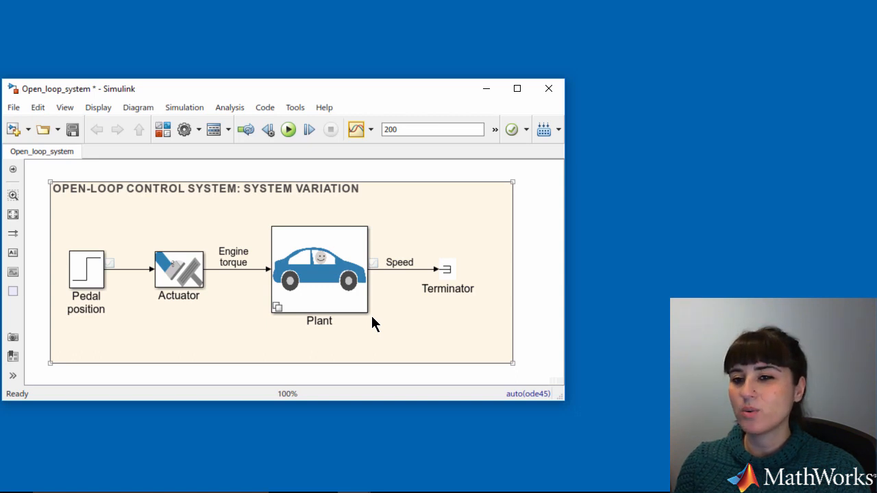
Set the Plant block's Vehicle Type to Passengers.
double_click(317, 271)
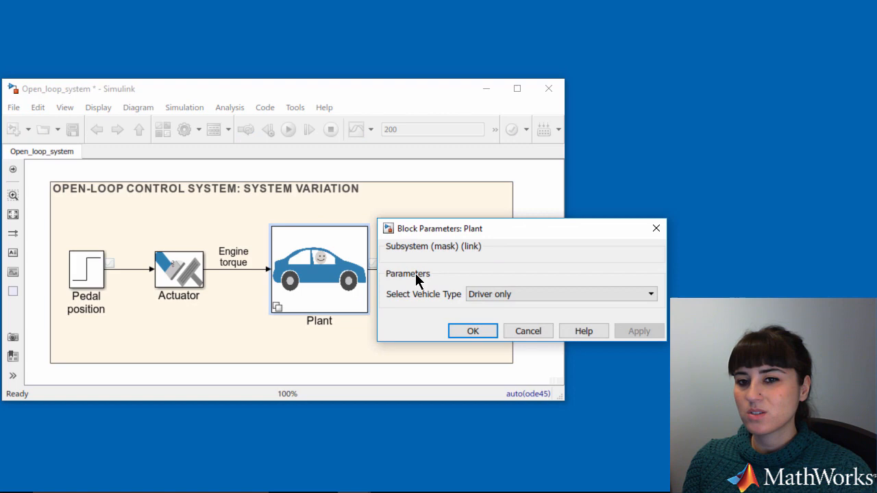
click(560, 293)
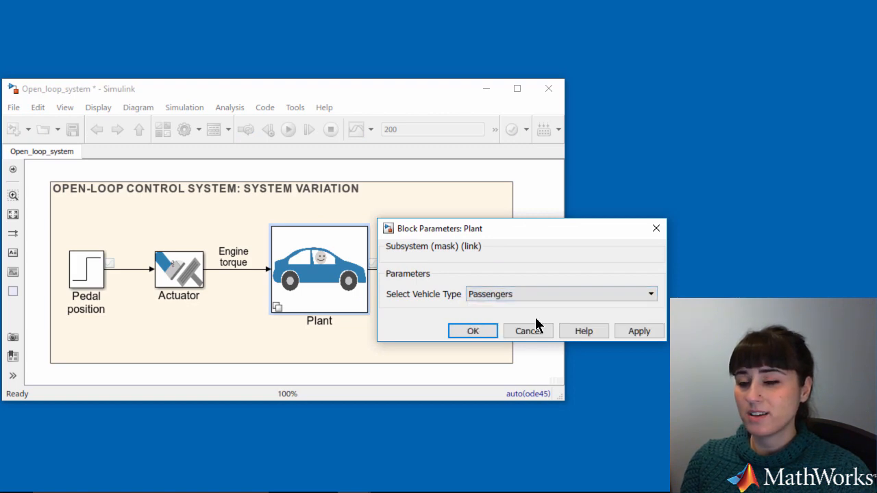
click(473, 330)
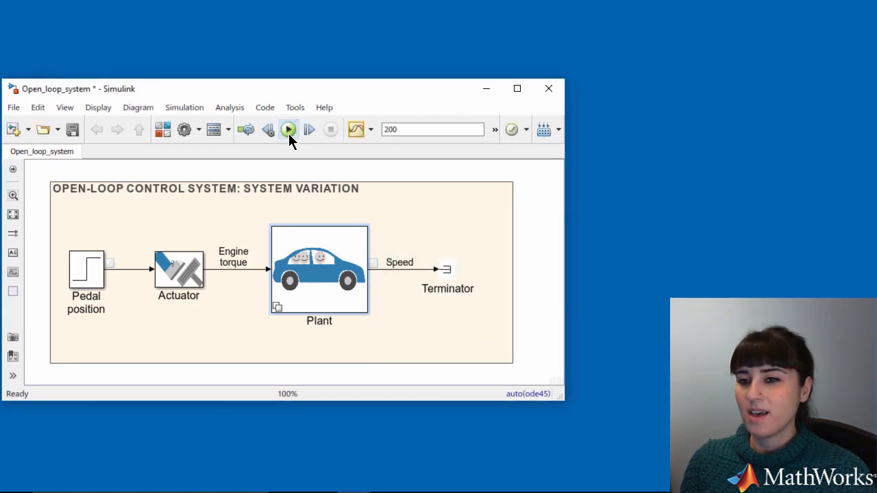
Switch the Plant to the elephant-loaded vehicle type and start the results viewer.
double_click(318, 267)
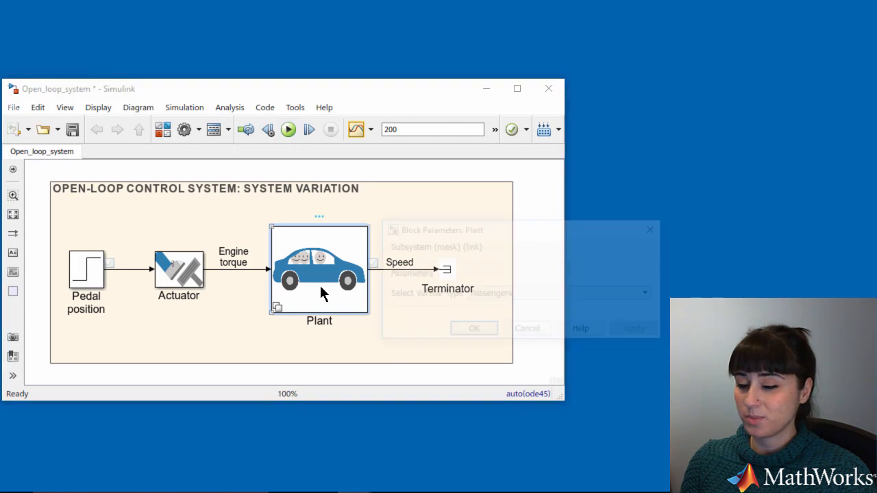
click(650, 293)
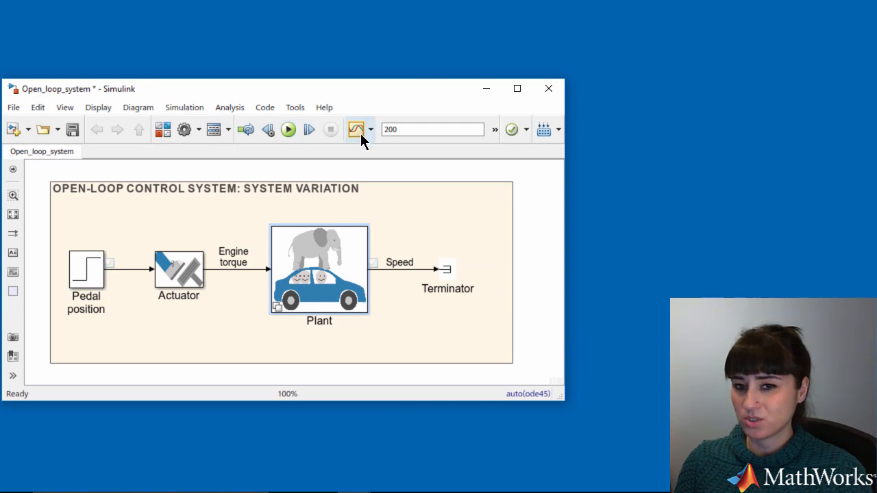
click(356, 129)
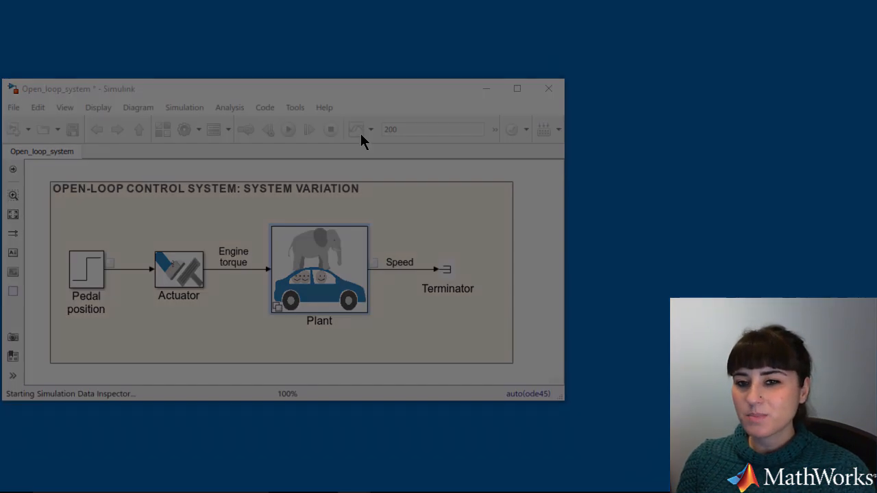
Bring up the Simulation Data Inspector to review the open-loop runs.
click(356, 129)
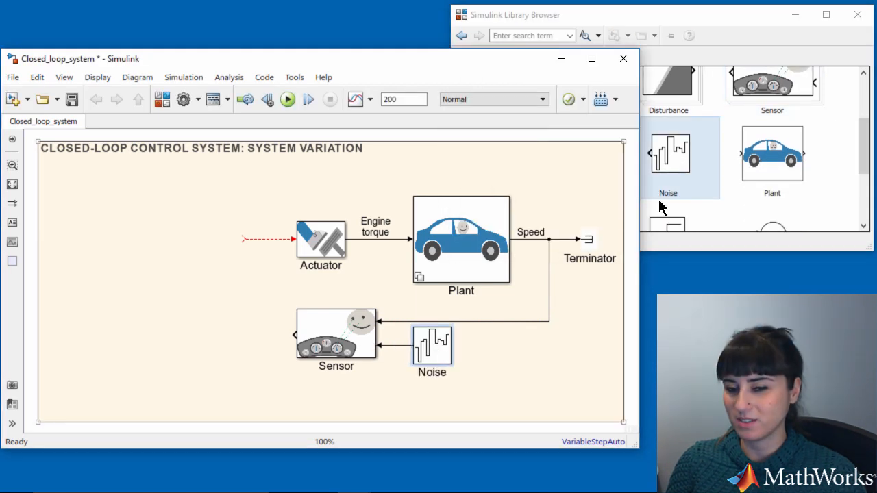
drag(669, 158, 76, 240)
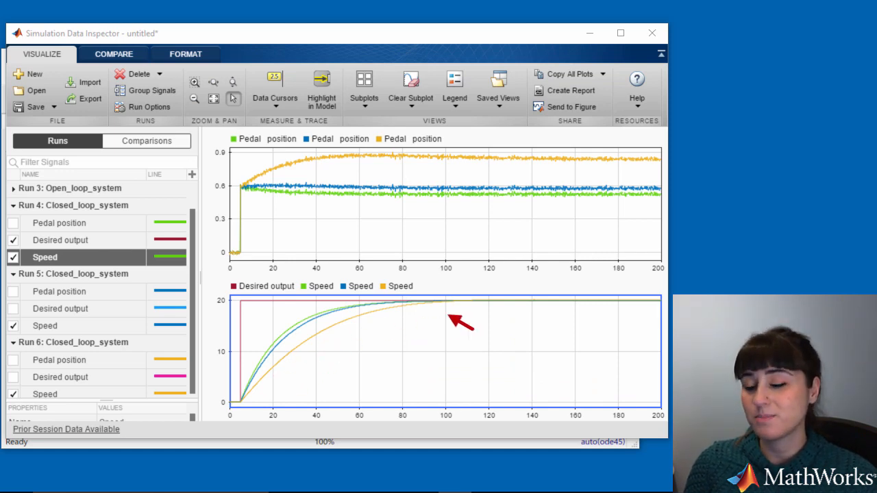
mouse_move(651, 33)
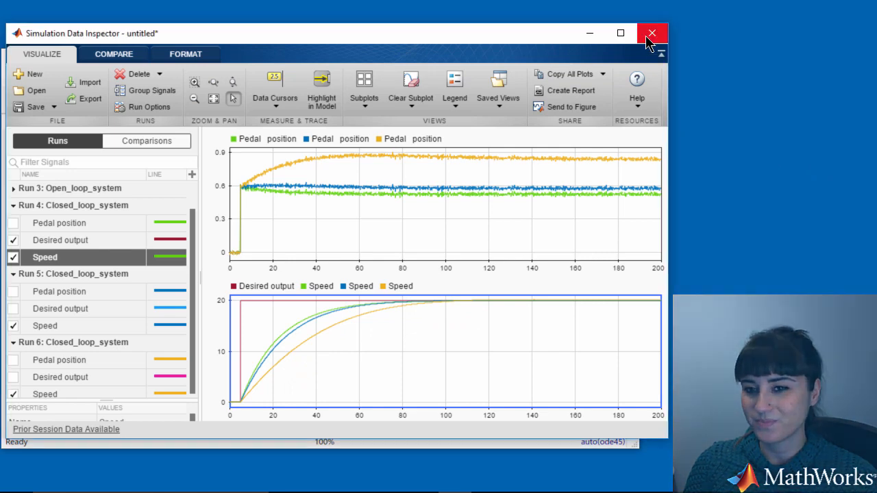
Close the Simulation Data Inspector after comparing Runs 4–6 against the desired output.
click(651, 33)
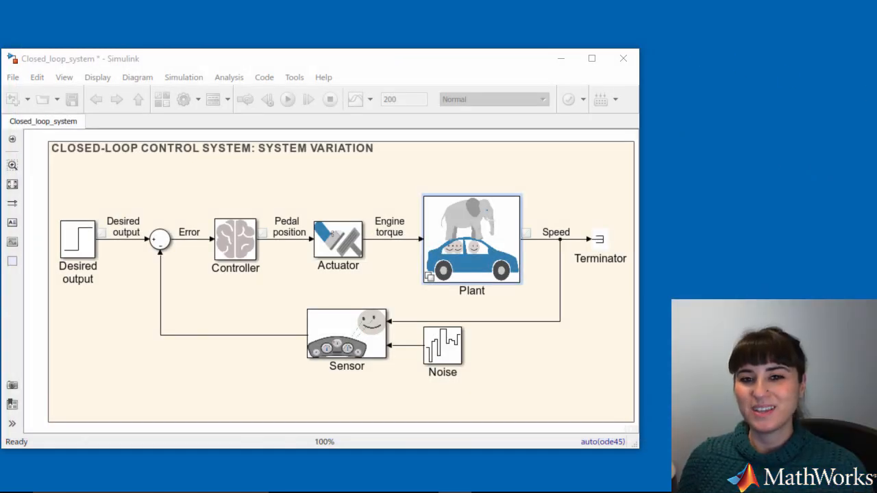